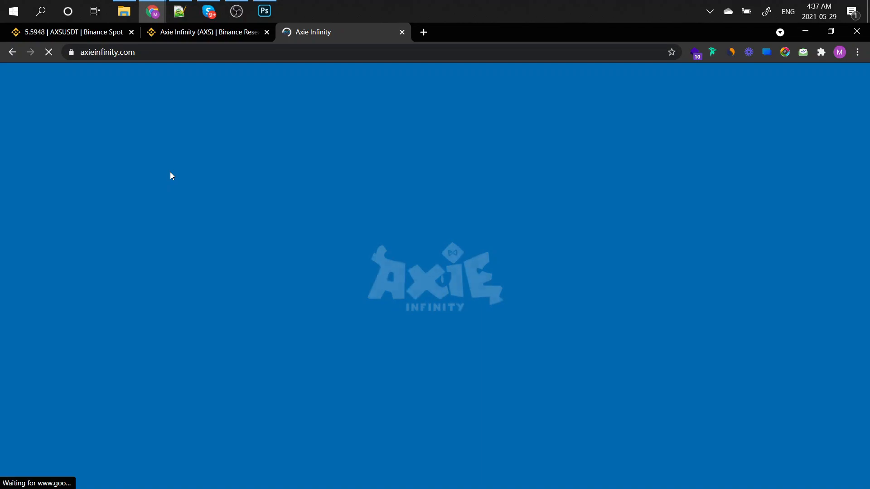
- Load the axieinfinity.com homepage and scroll past the hero artwork to the ETH statistics banners
left_click(66, 32)
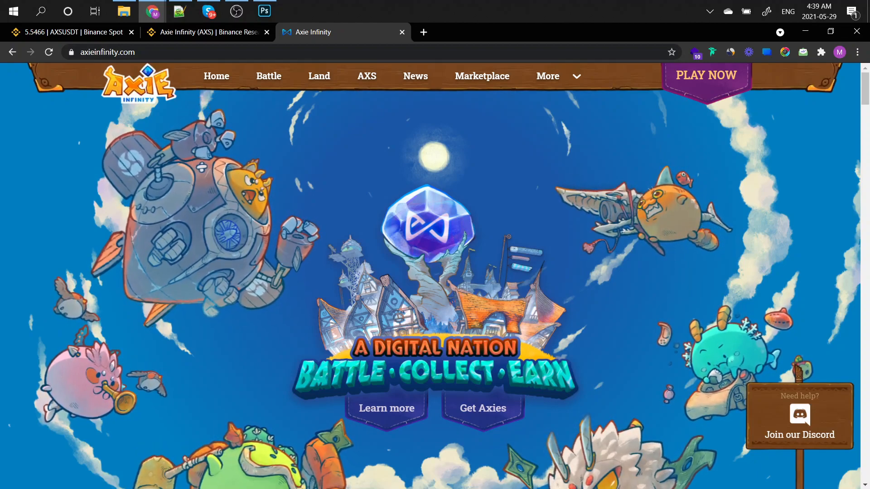
scroll("down", 3)
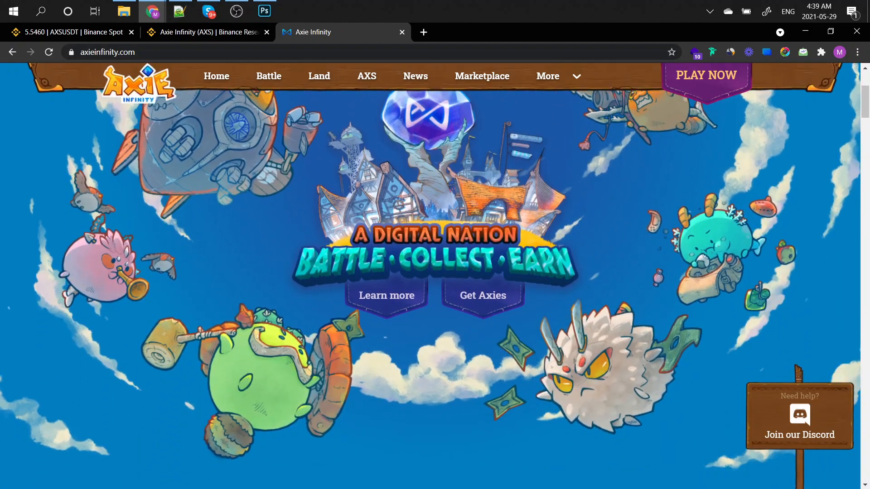
scroll("down", 3)
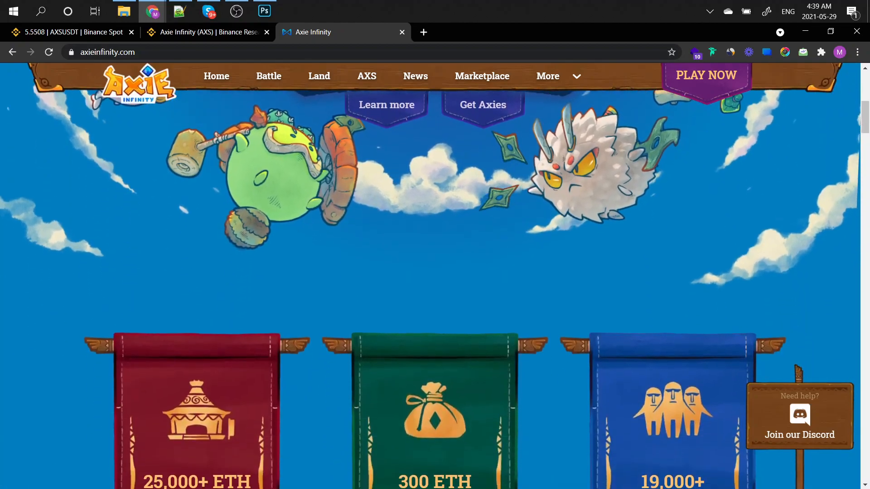
left_click(206, 32)
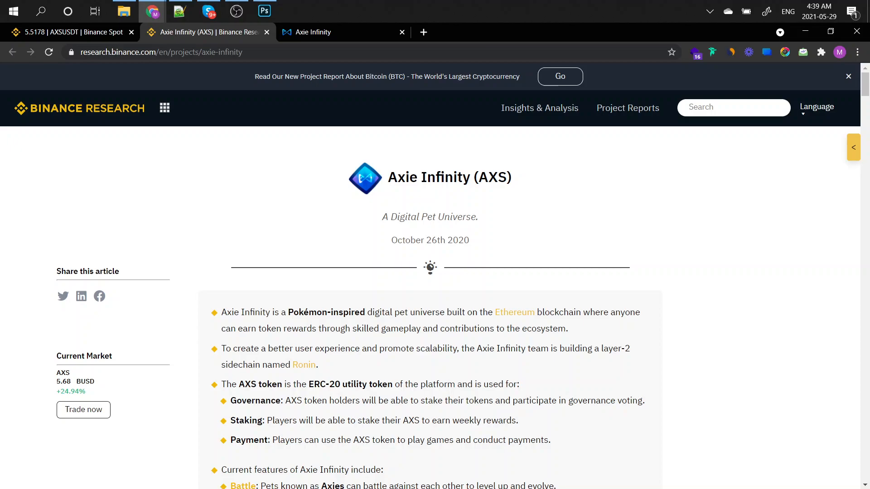
scroll("down", 3)
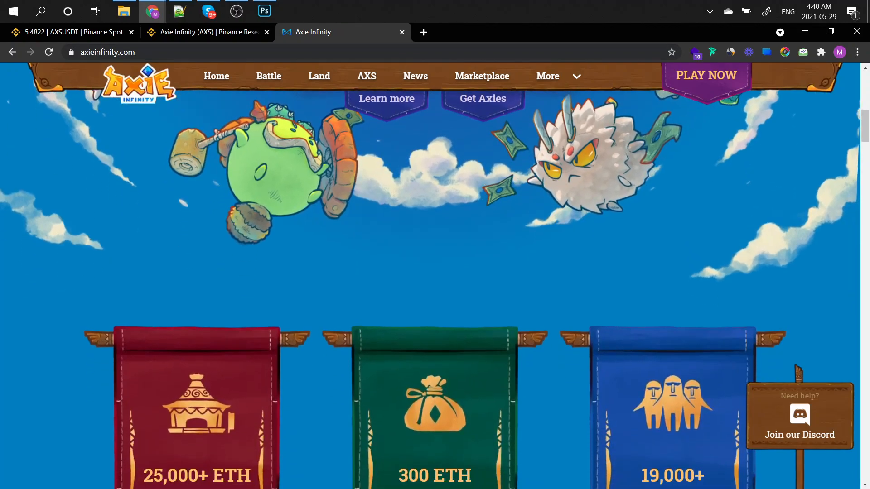
- Scroll the homepage down past the Axies introduction book to the 'Play to Earn revolution' section
scroll("down", 3)
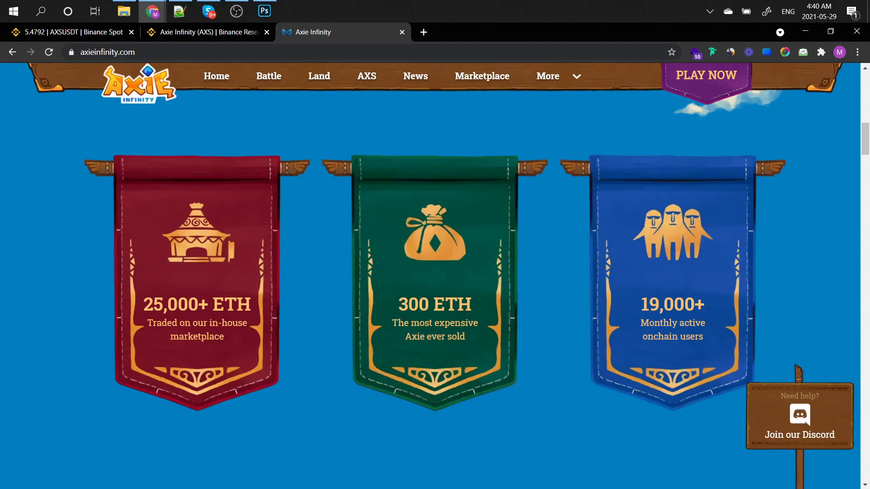
scroll("down", 3)
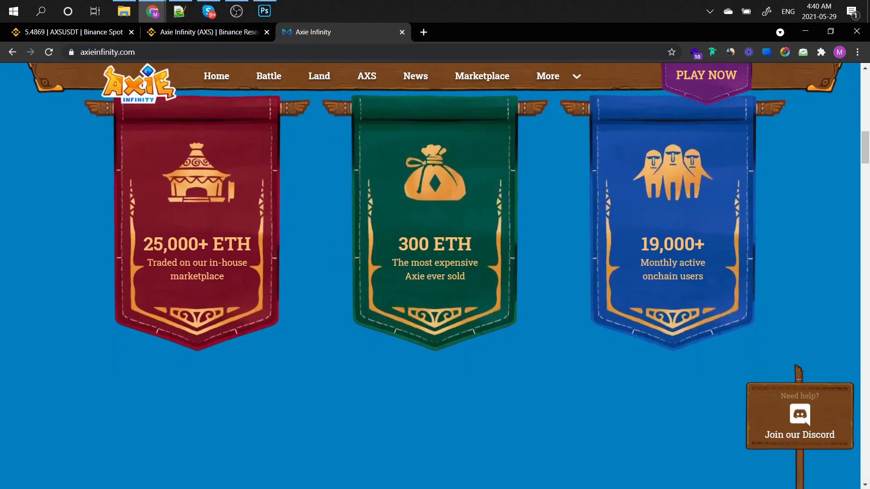
scroll("down", 3)
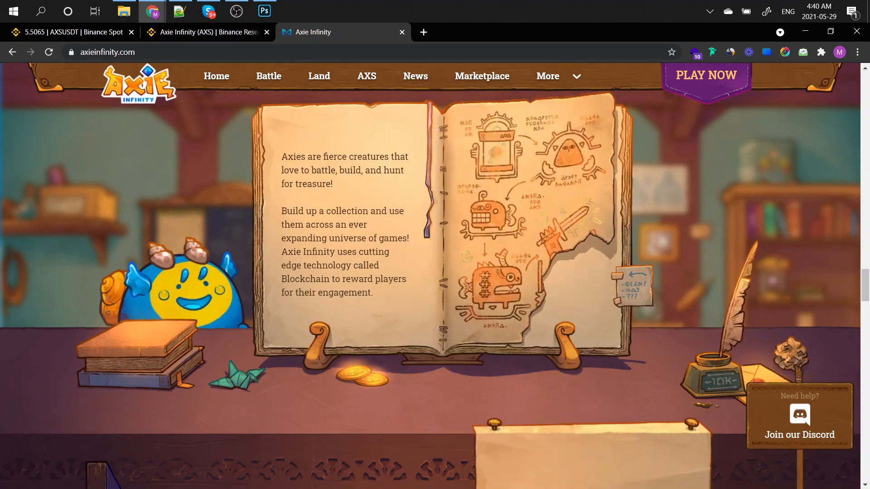
scroll("down", 3)
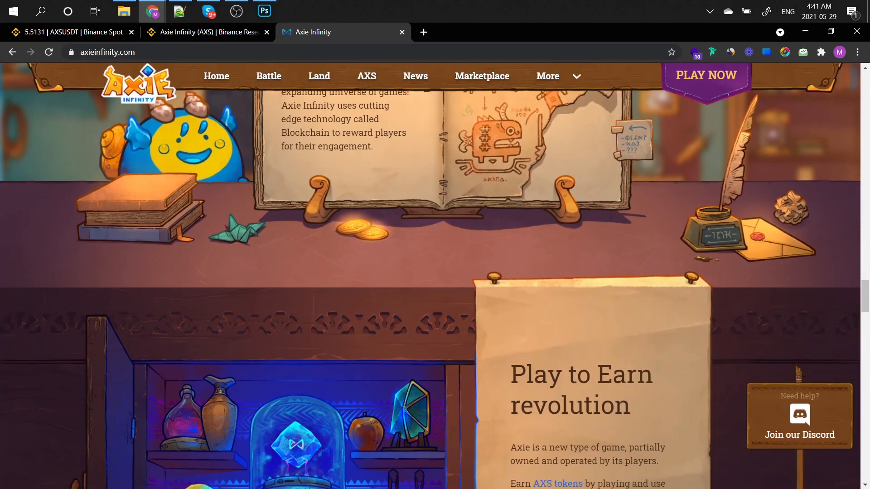
scroll("down", 3)
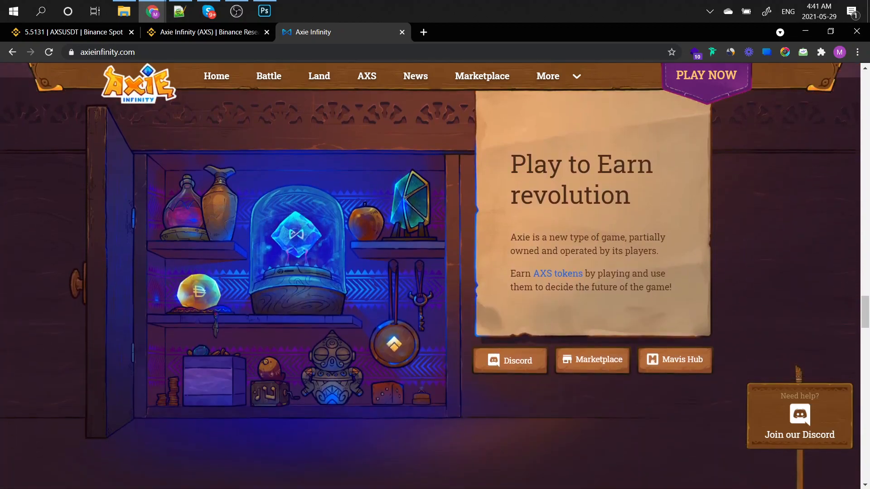
- Return to the AXS/USDT spot page and draw a red support line along the daily chart's lows
left_click(73, 31)
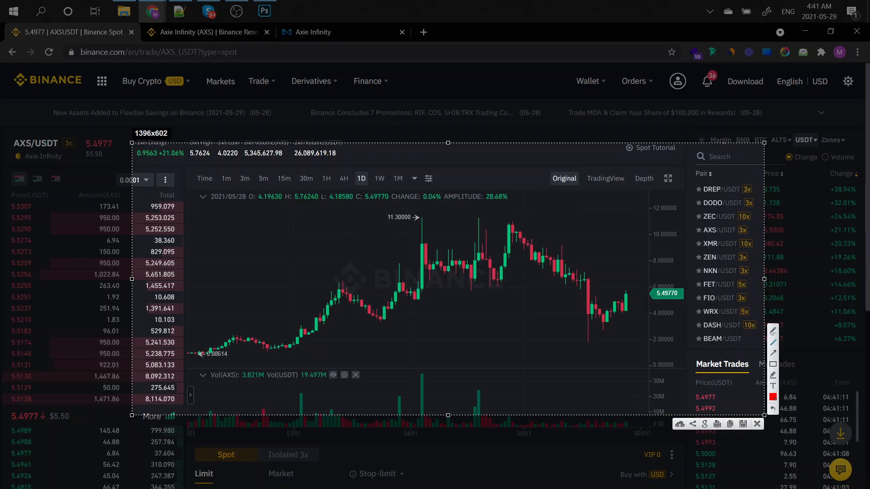
left_click_drag(188, 366, 271, 355)
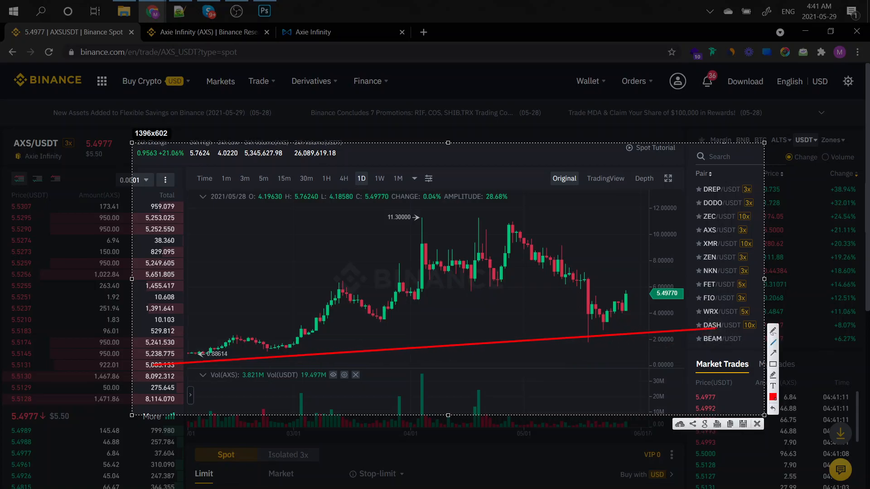
left_click_drag(188, 354, 783, 40)
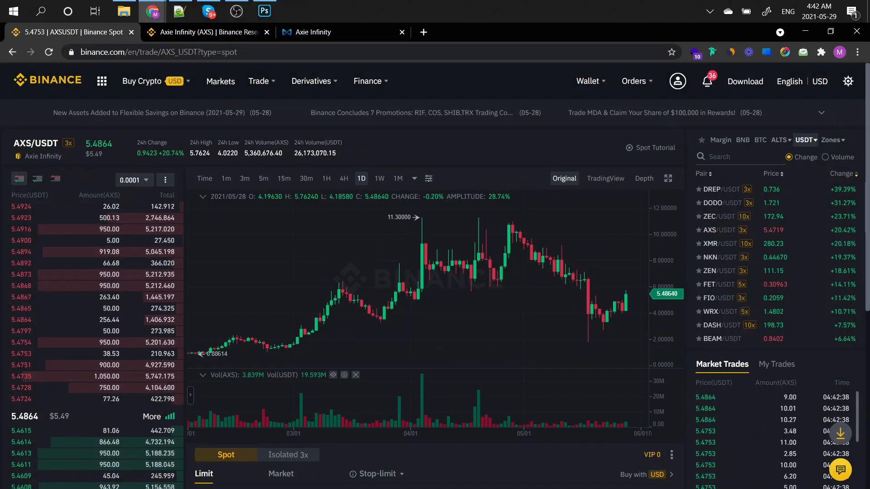
- Switch the AXS/USDT chart interval to 3m and then 15m candles
left_click(244, 178)
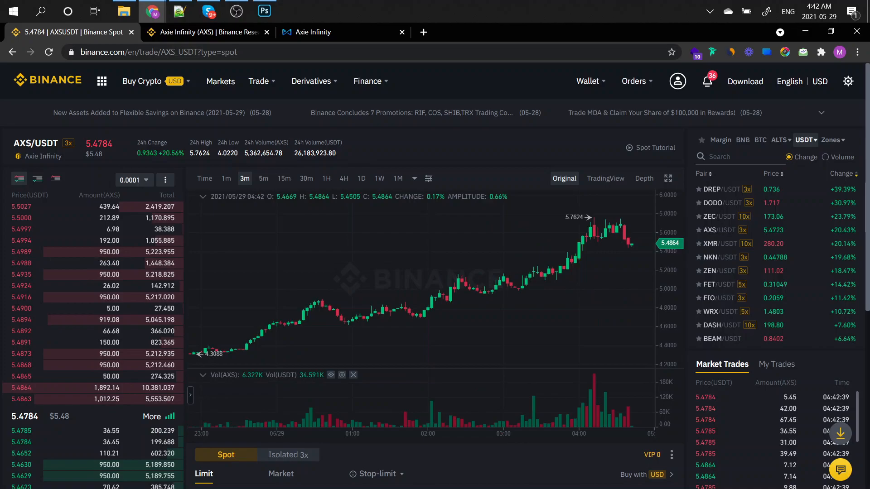
left_click(284, 178)
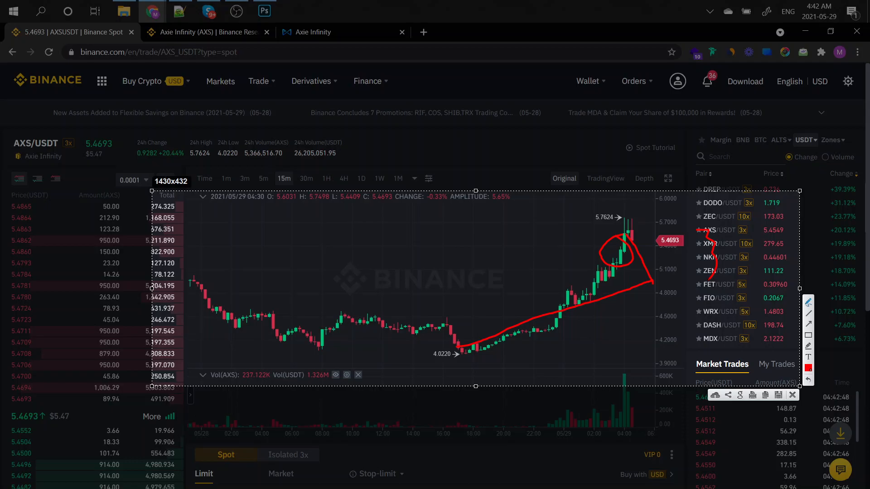
- Switch the AXS/USDT chart interval to 30m and then 1H candles
left_click(305, 179)
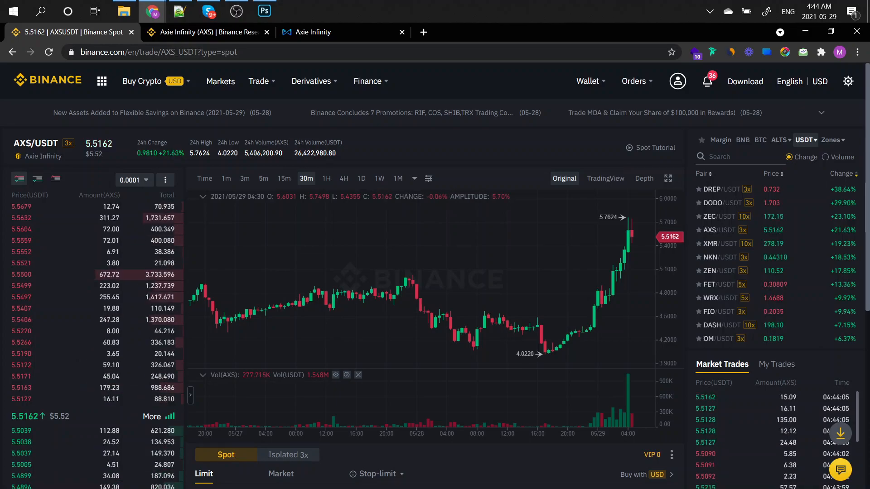
left_click(326, 179)
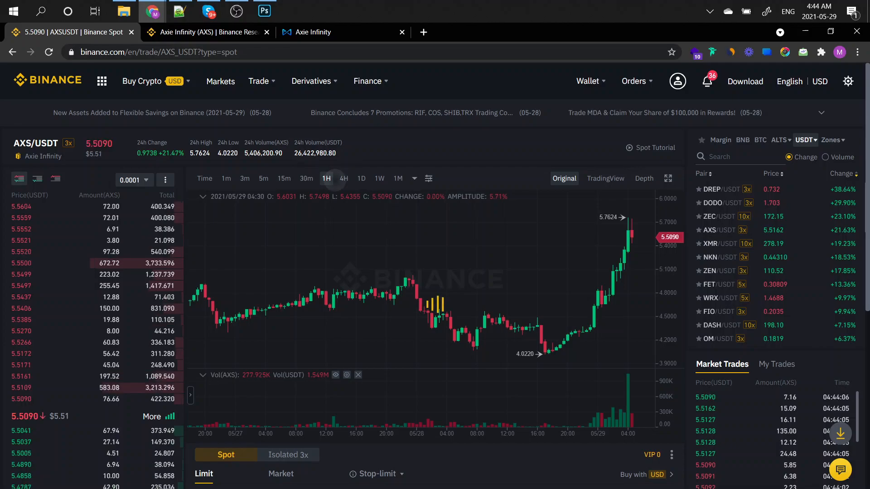